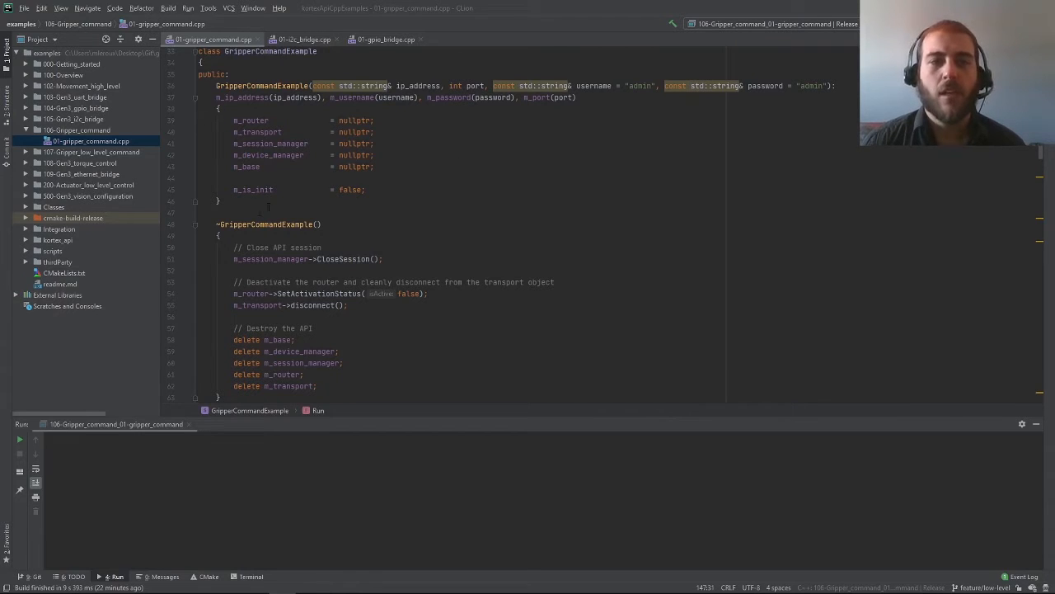
Review the example's Init function, highlighting its whole body while reading down the file.
{"action": "scroll", "scroll_direction": "down", "scroll_amount": 3}
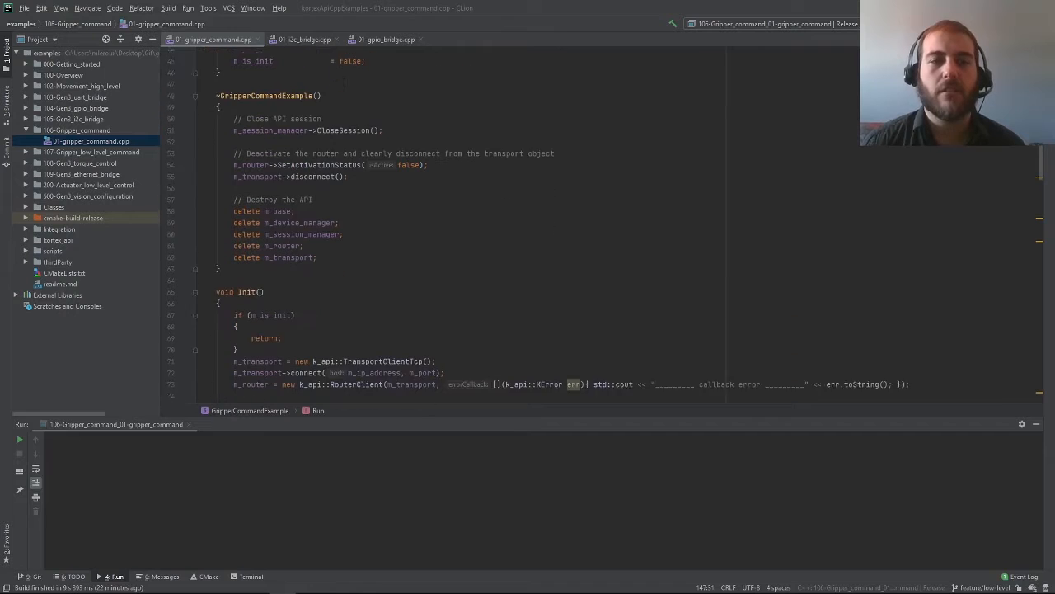
{"action": "scroll", "scroll_direction": "down", "scroll_amount": 3}
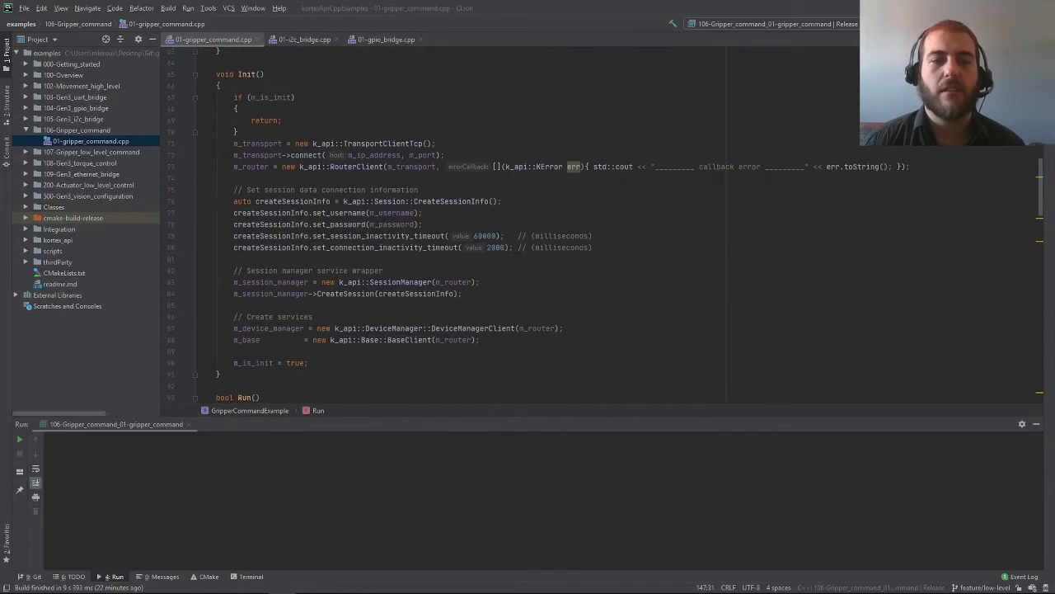
{"action": "left_click_drag", "start_coordinate": [214, 73], "coordinate": [223, 373]}
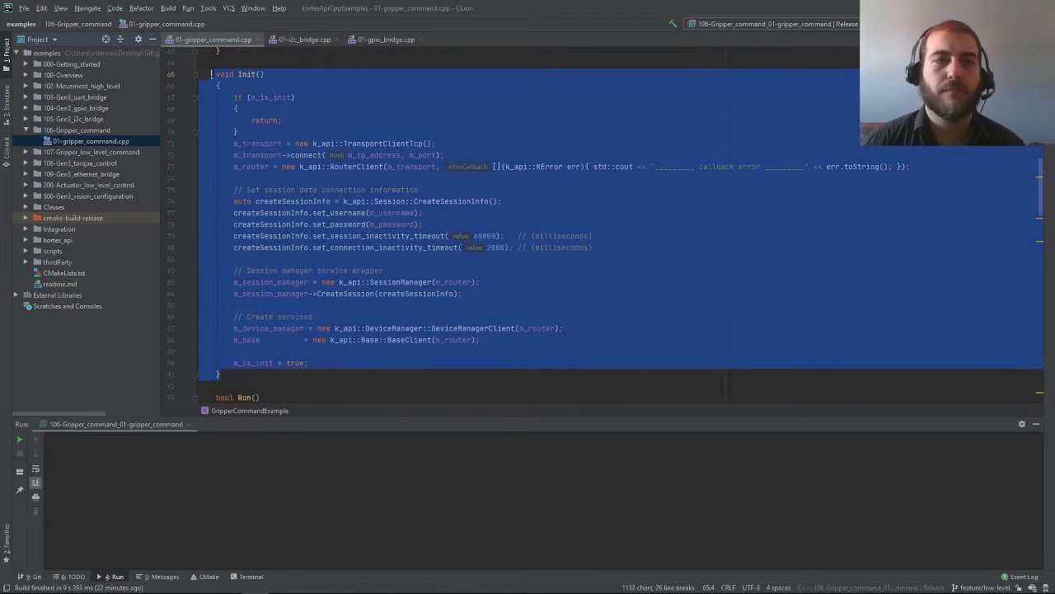
{"action": "mouse_move", "coordinate": [544, 145]}
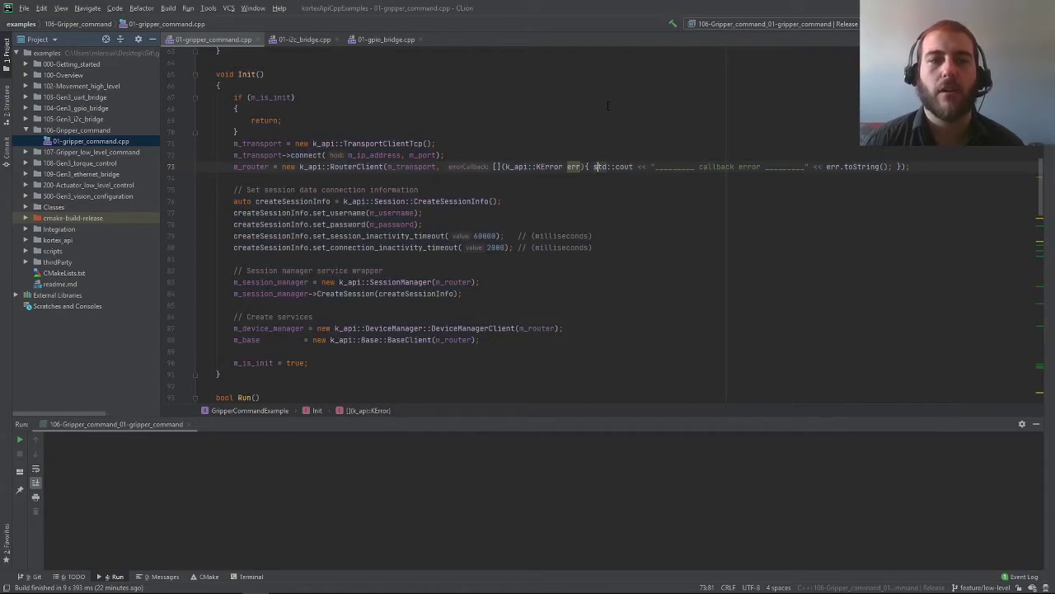
{"action": "scroll", "scroll_direction": "down", "scroll_amount": 3}
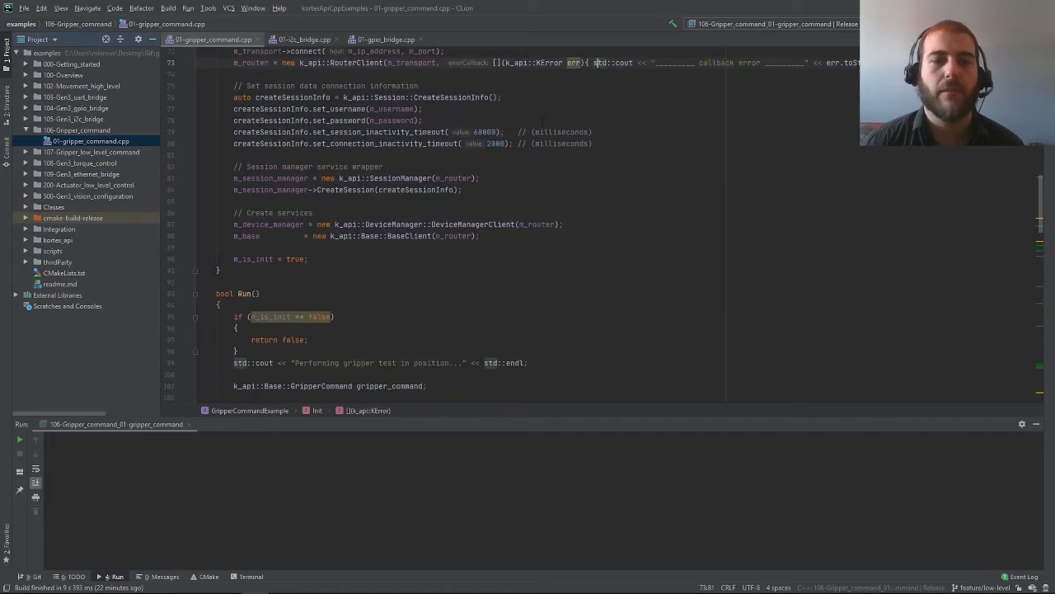
{"action": "scroll", "scroll_direction": "down", "scroll_amount": 3}
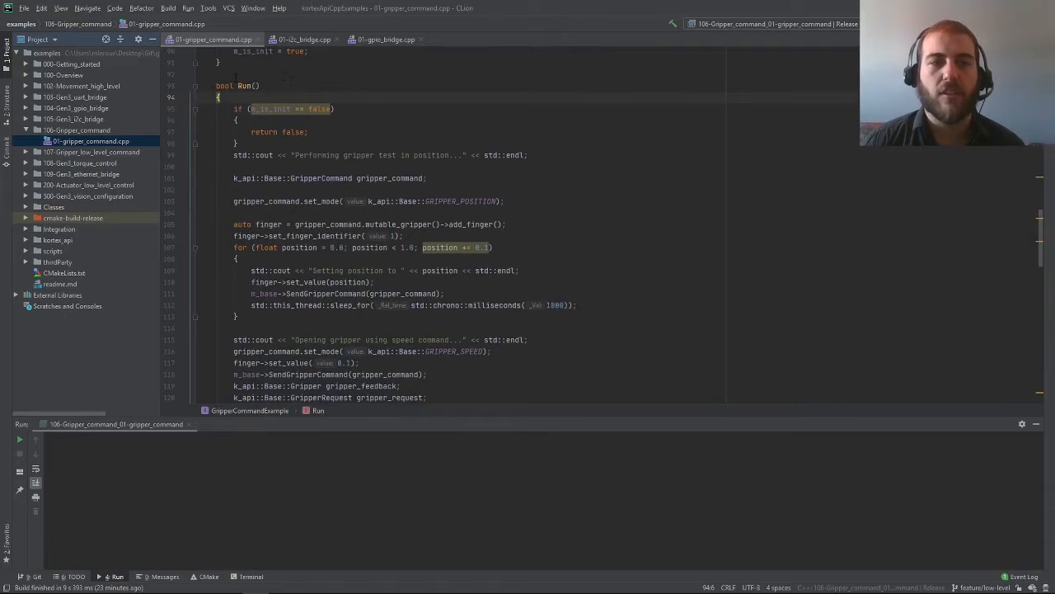
{"action": "scroll", "scroll_direction": "down", "scroll_amount": 3}
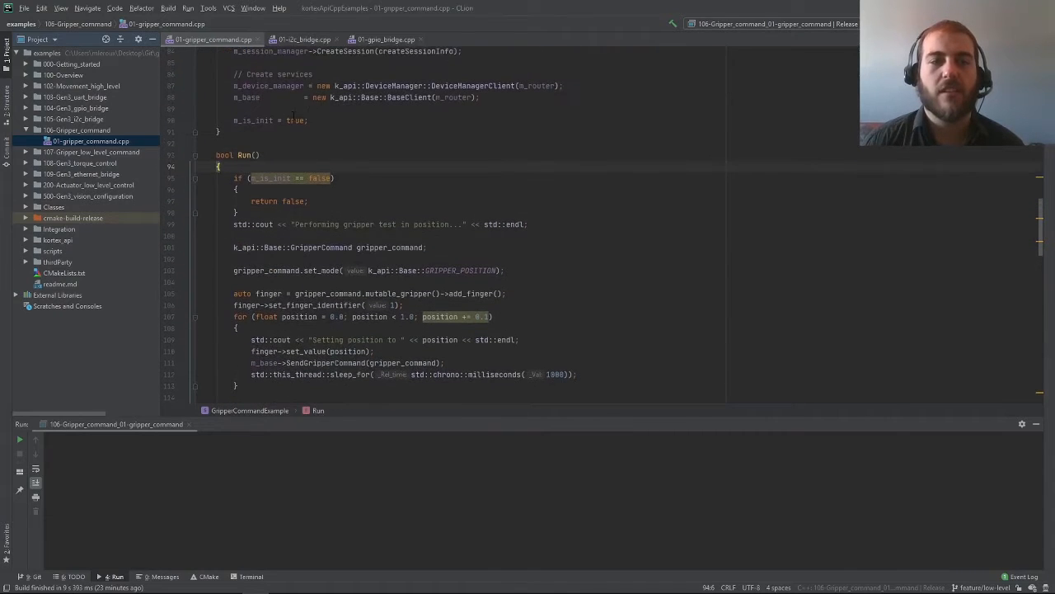
{"action": "scroll", "scroll_direction": "down", "scroll_amount": 3}
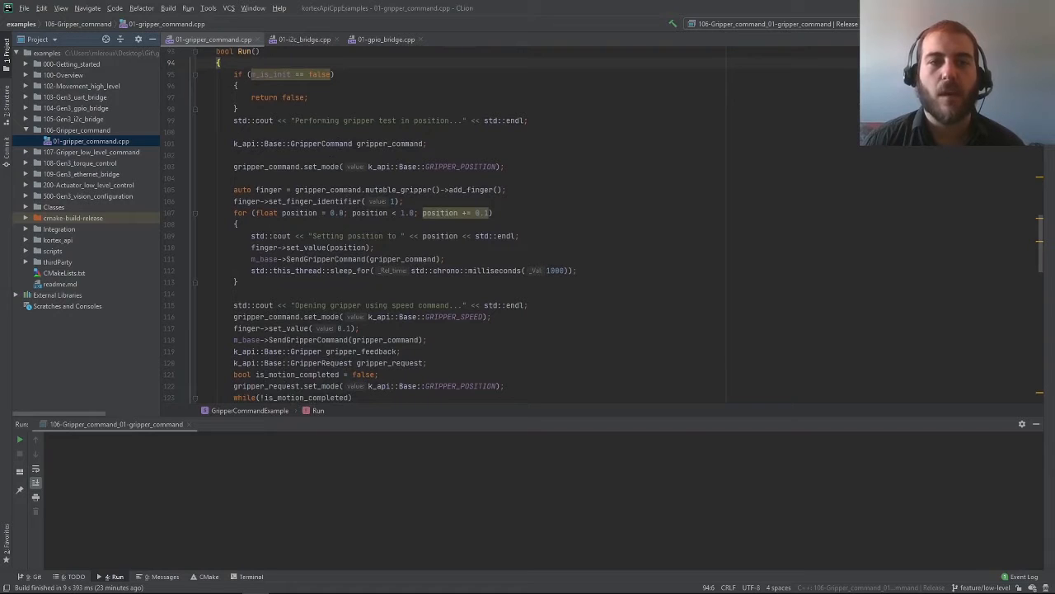
Walk through the command code, highlighting the gripper_command variable and the GripperRequest type.
{"action": "left_click_drag", "start_coordinate": [265, 142], "coordinate": [297, 142]}
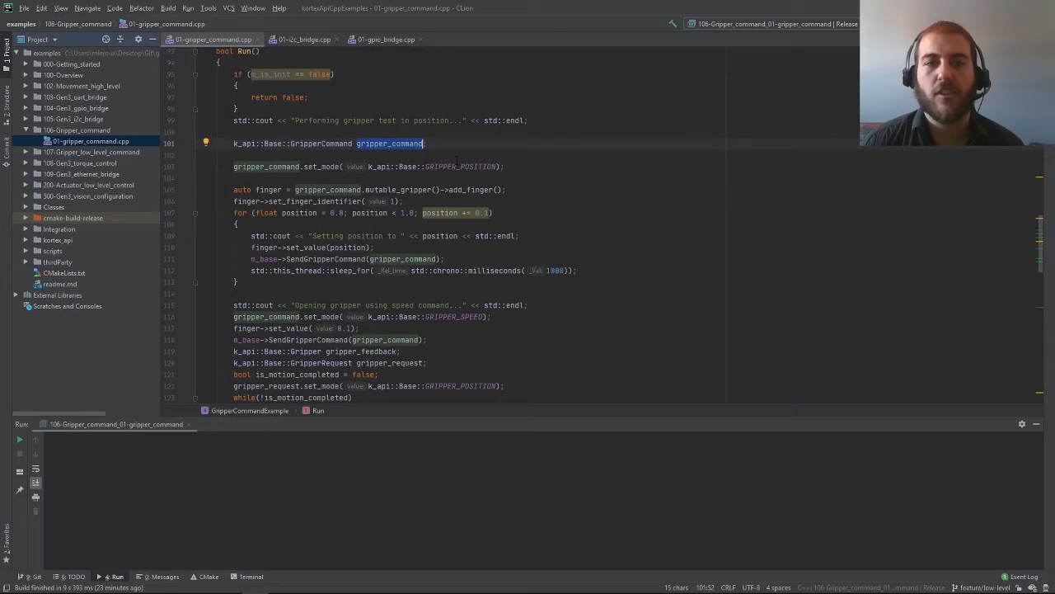
{"action": "scroll", "scroll_direction": "down", "scroll_amount": 3}
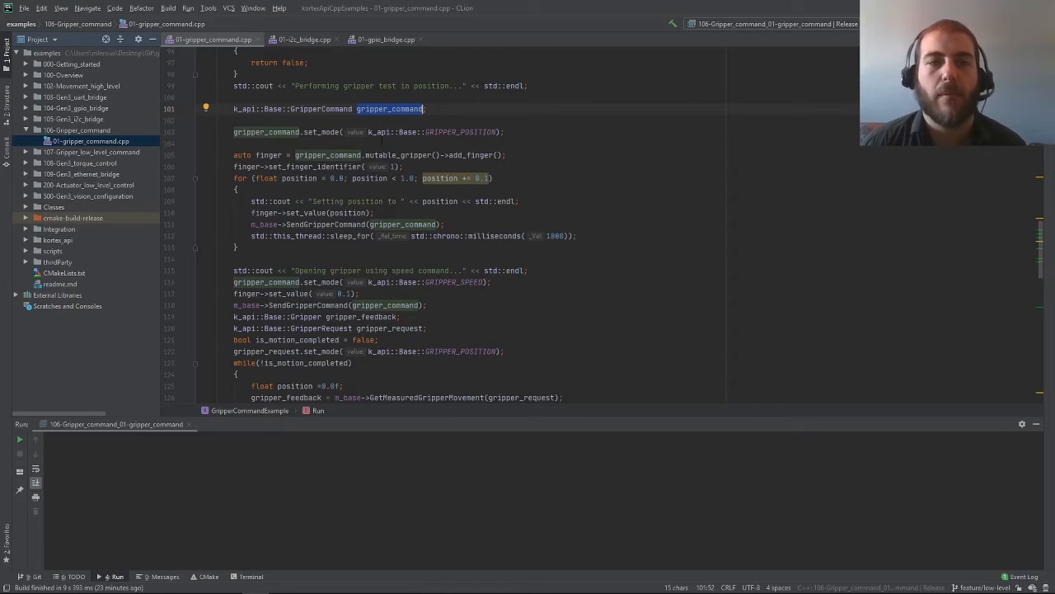
{"action": "scroll", "scroll_direction": "down", "scroll_amount": 3}
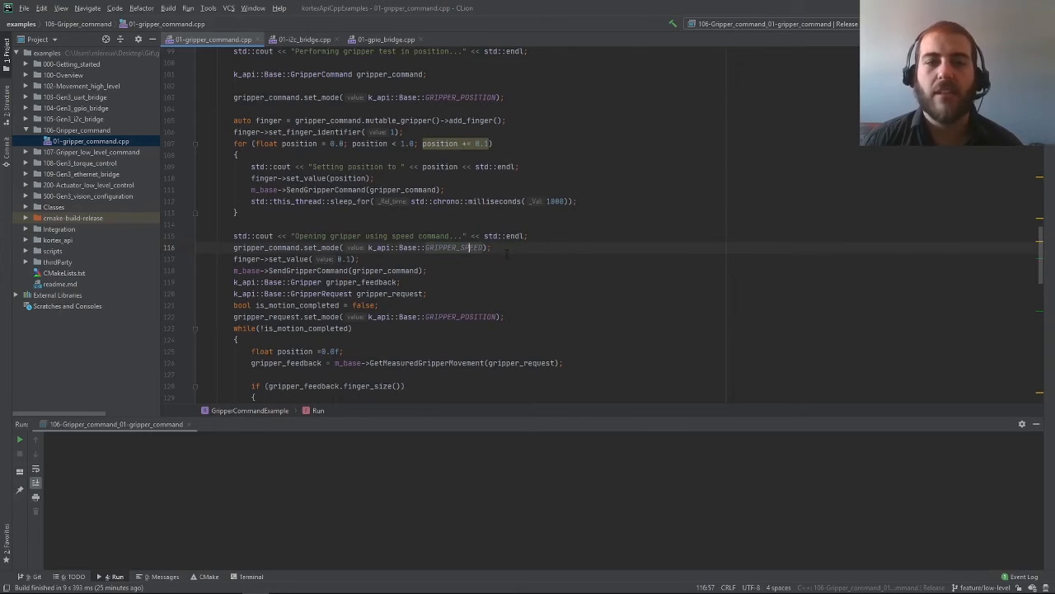
{"action": "mouse_move", "coordinate": [546, 241]}
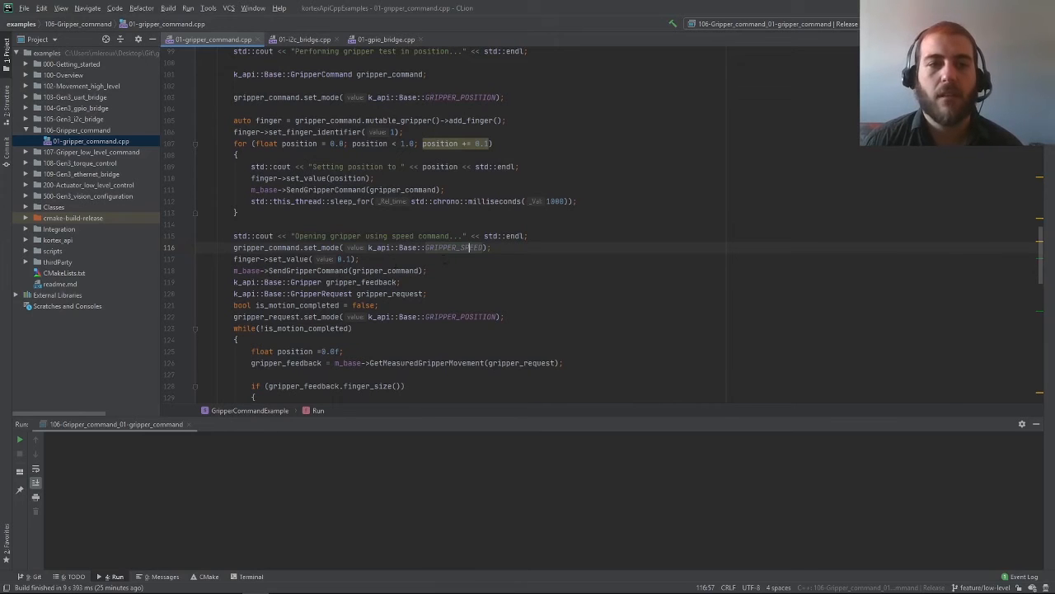
{"action": "scroll", "scroll_direction": "down", "scroll_amount": 3}
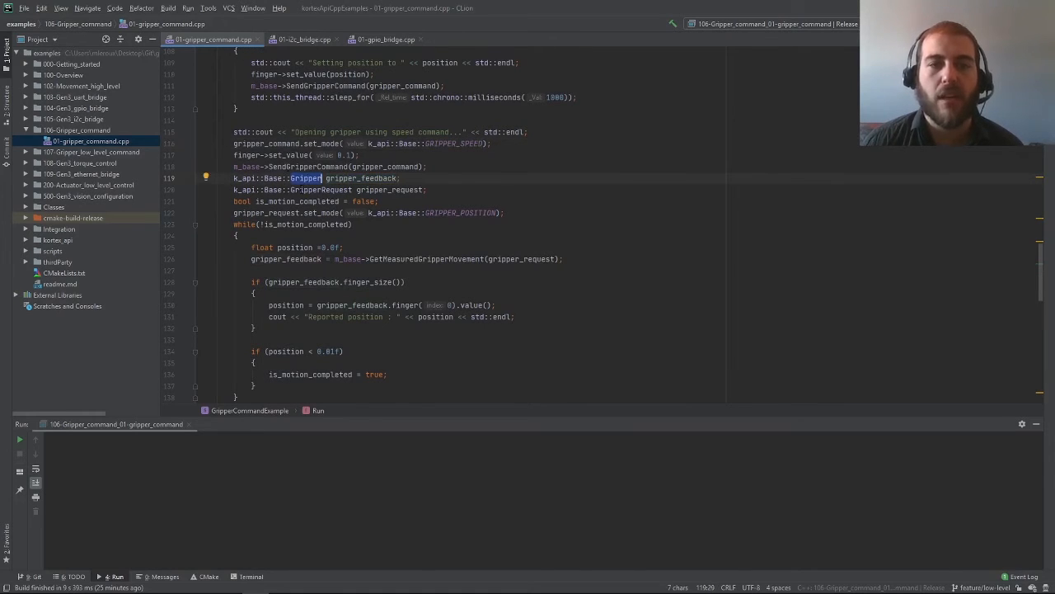
{"action": "double_click", "coordinate": [340, 190]}
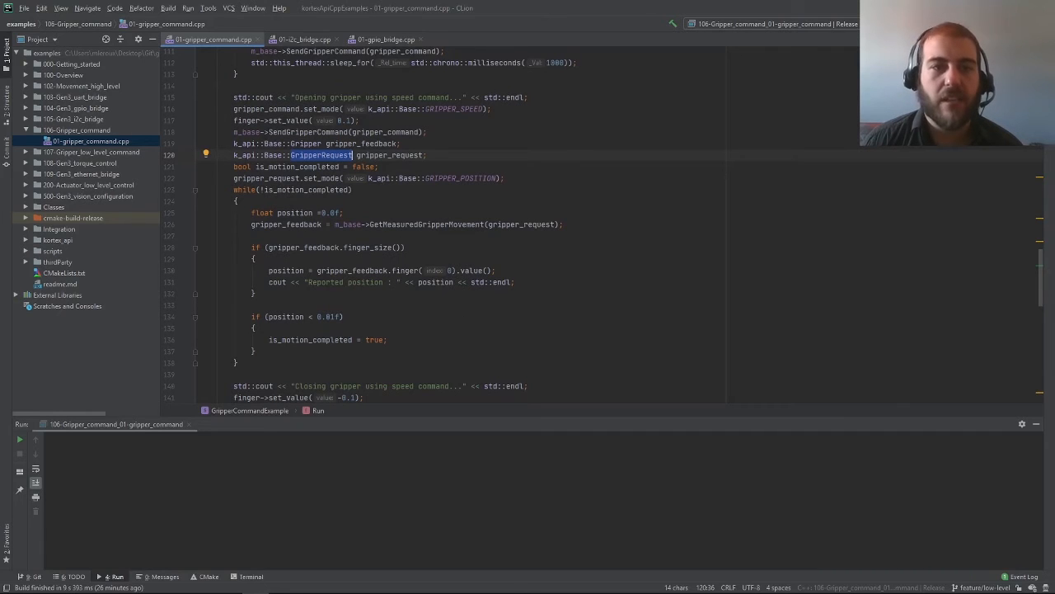
{"action": "scroll", "scroll_direction": "down", "scroll_amount": 3}
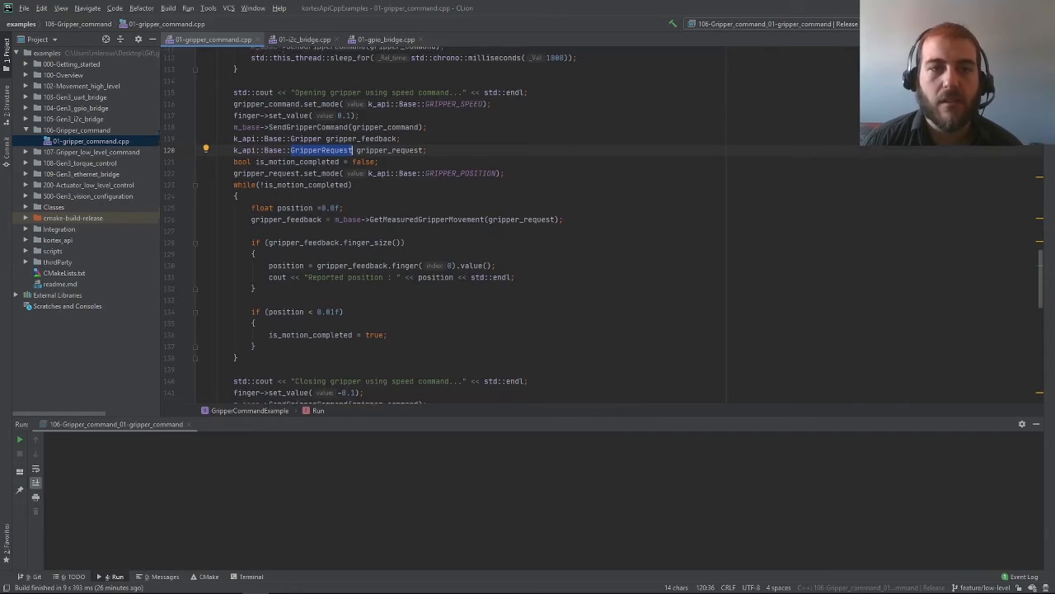
{"action": "scroll", "scroll_direction": "down", "scroll_amount": 3}
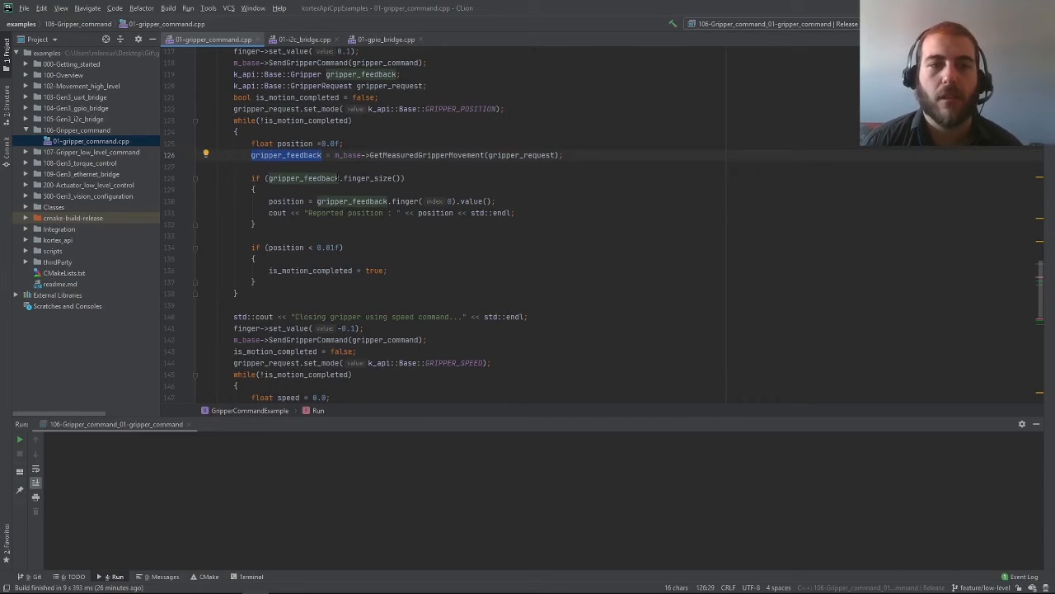
{"action": "mouse_move", "coordinate": [445, 234]}
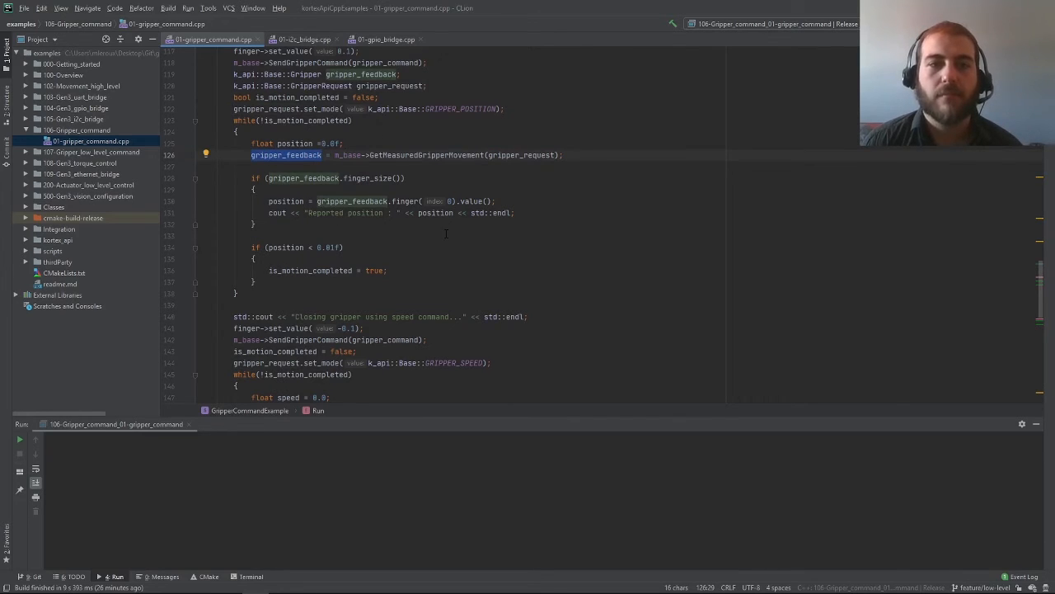
Follow the rest of the example and the Run console as reported positions and speeds print.
{"action": "scroll", "scroll_direction": "down", "scroll_amount": 3}
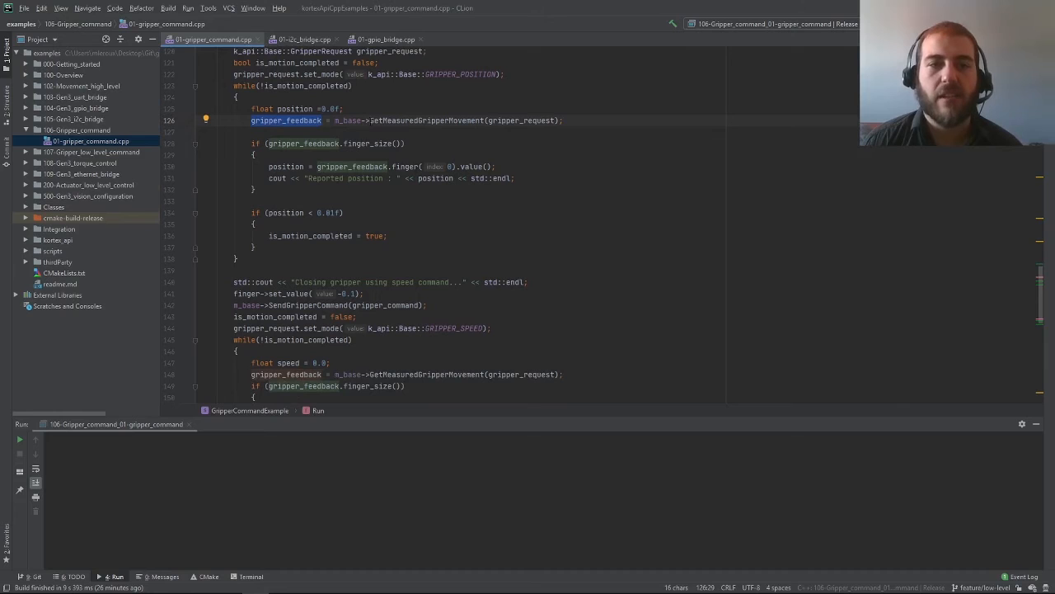
{"action": "scroll", "scroll_direction": "down", "scroll_amount": 3}
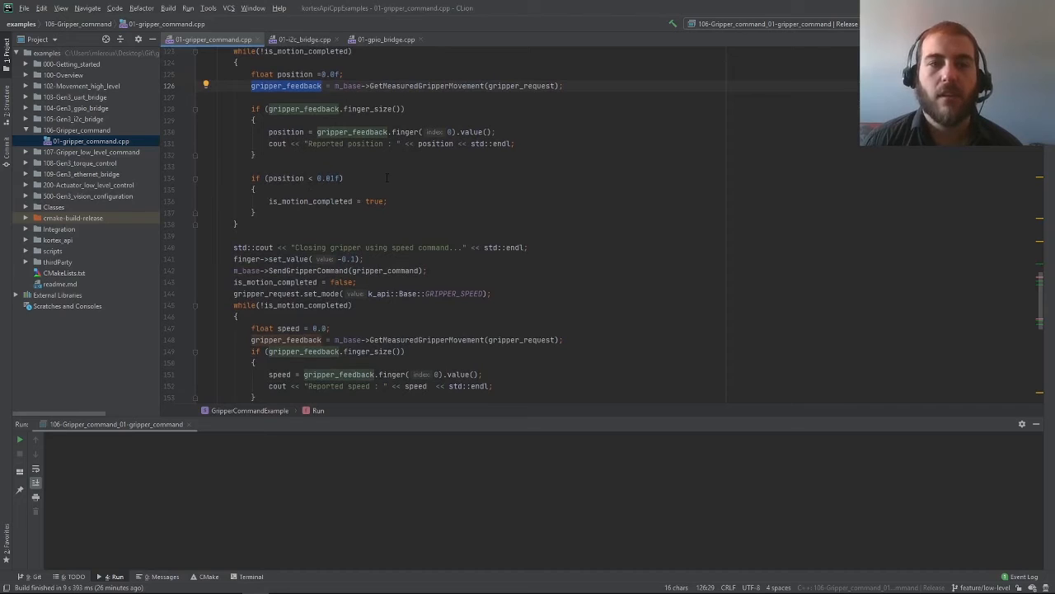
{"action": "mouse_move", "coordinate": [620, 222]}
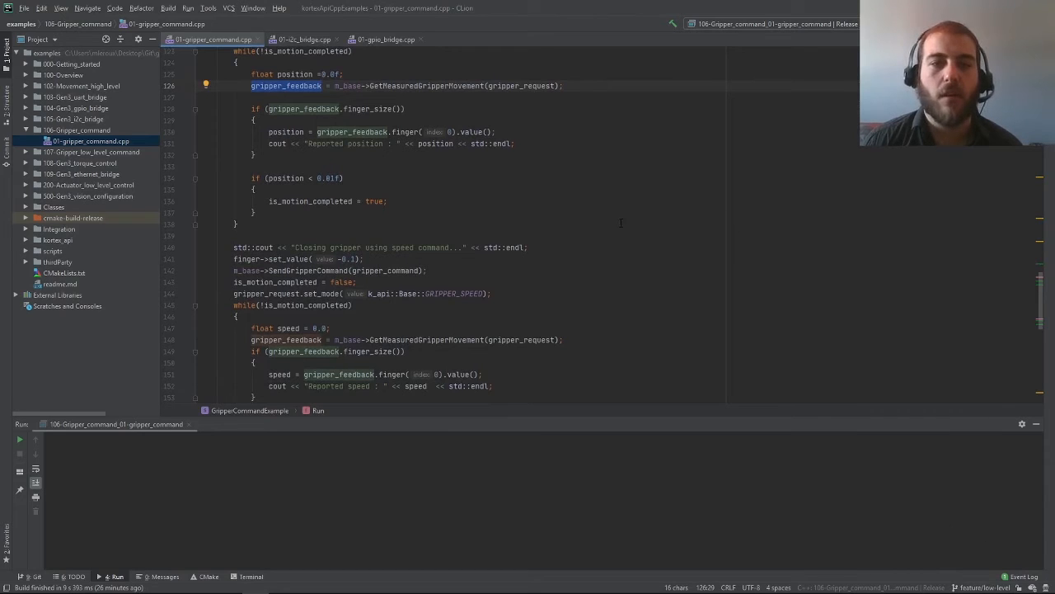
{"action": "mouse_move", "coordinate": [518, 224]}
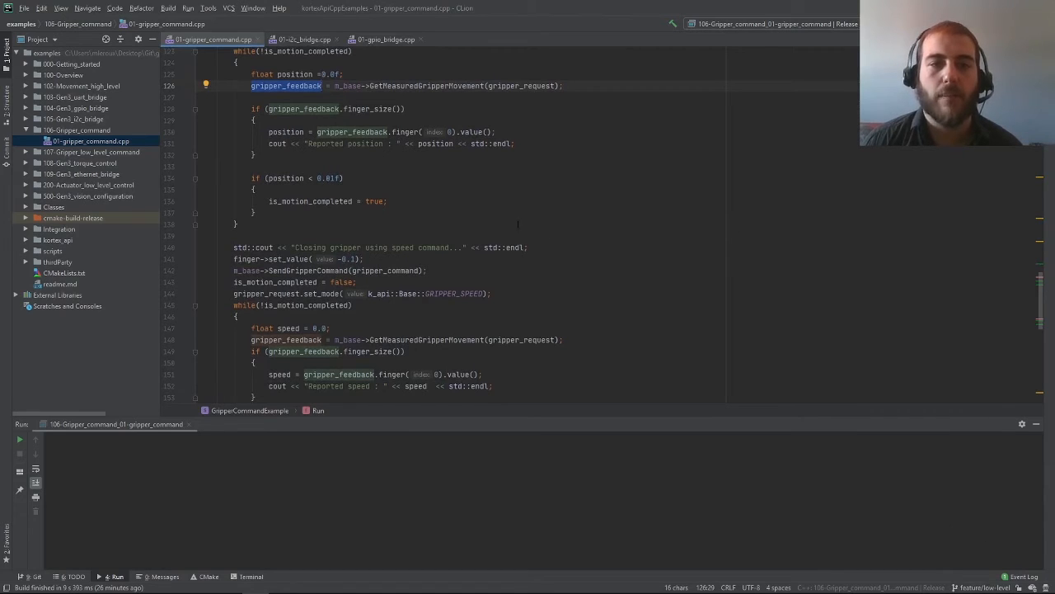
{"action": "scroll", "scroll_direction": "down", "scroll_amount": 3}
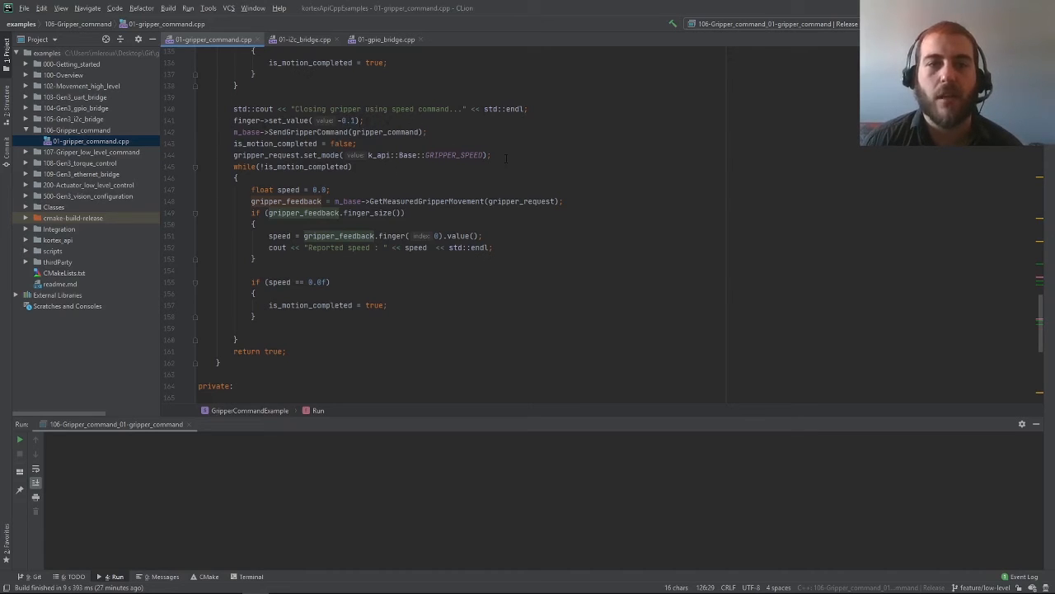
{"action": "scroll", "scroll_direction": "down", "scroll_amount": 3}
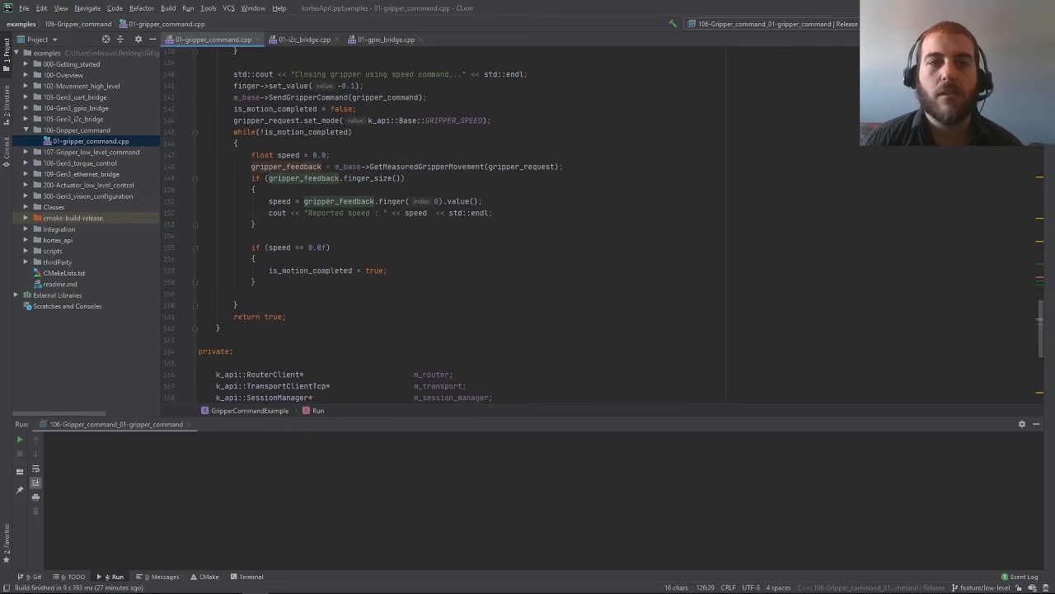
{"action": "double_click", "coordinate": [458, 119]}
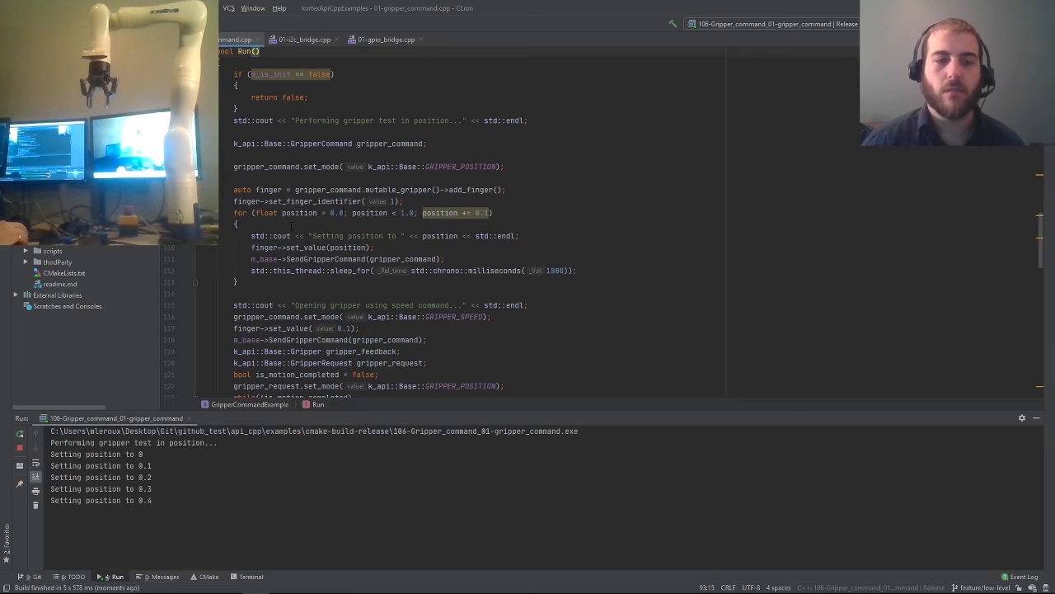
{"action": "scroll", "scroll_direction": "down", "scroll_amount": 3}
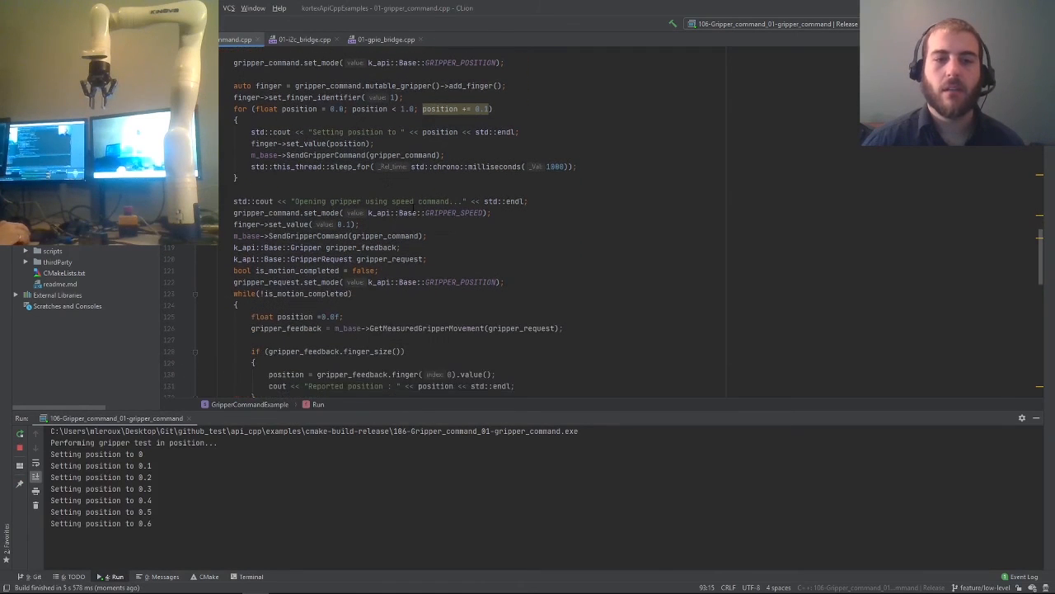
{"action": "scroll", "scroll_direction": "down", "scroll_amount": 3}
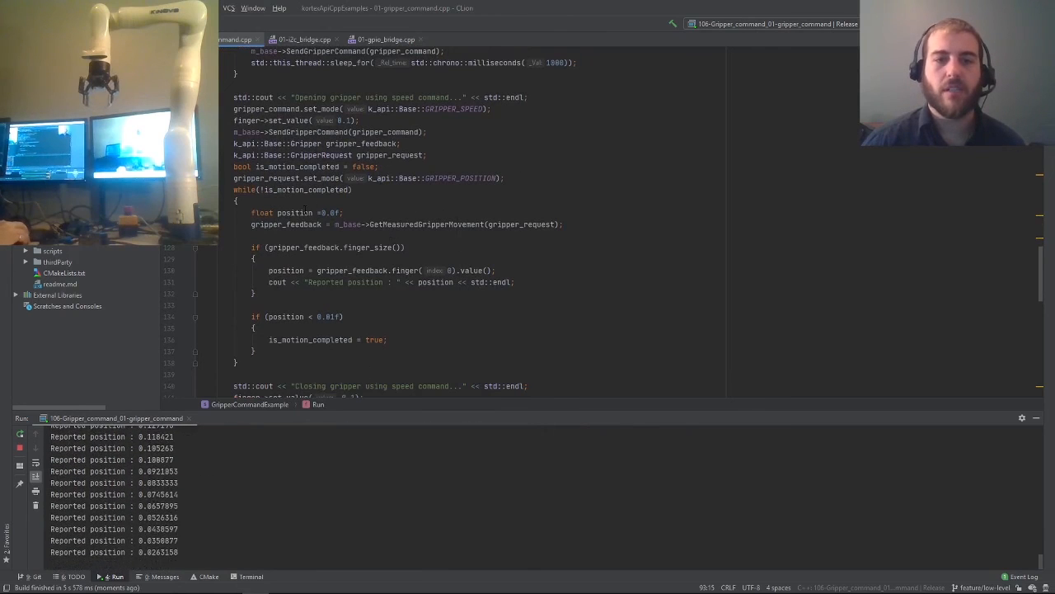
{"action": "scroll", "scroll_direction": "down", "scroll_amount": 3}
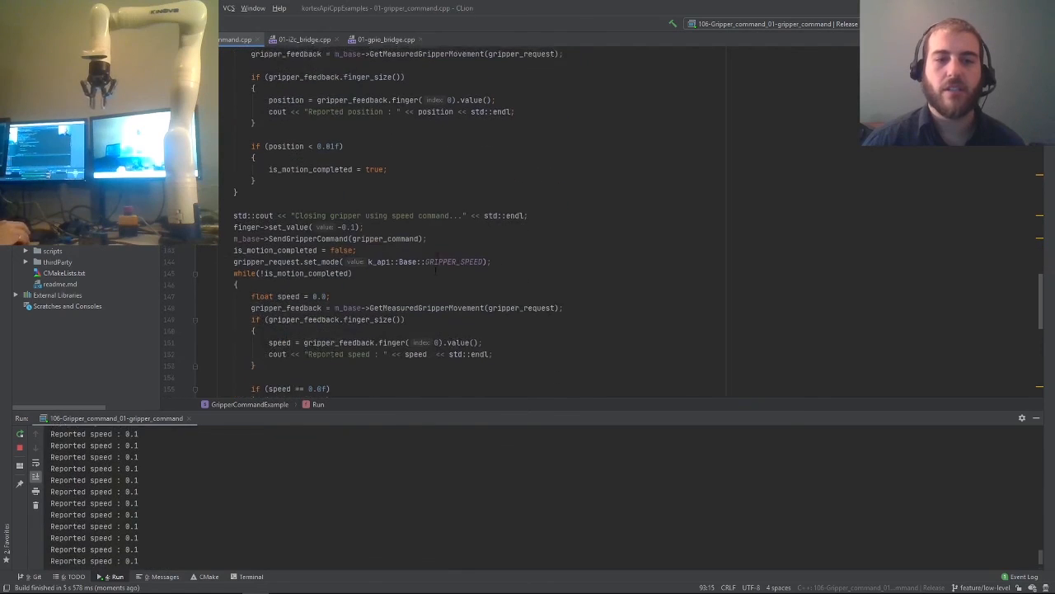